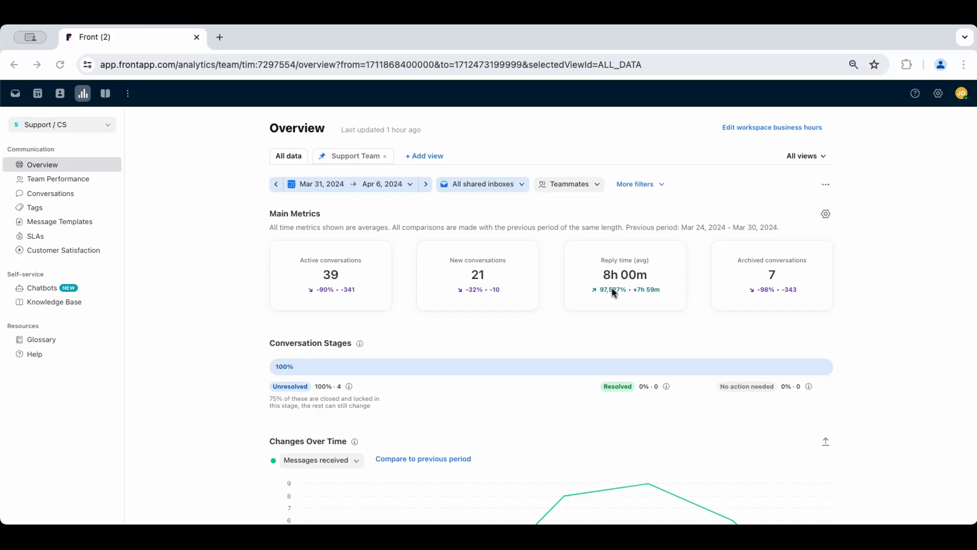
mouse_move(411, 127)
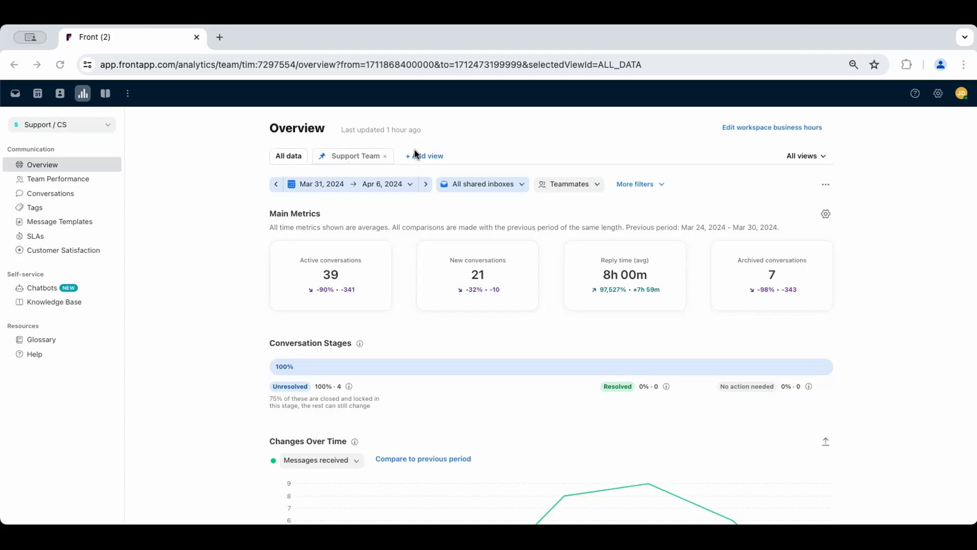
mouse_move(278, 144)
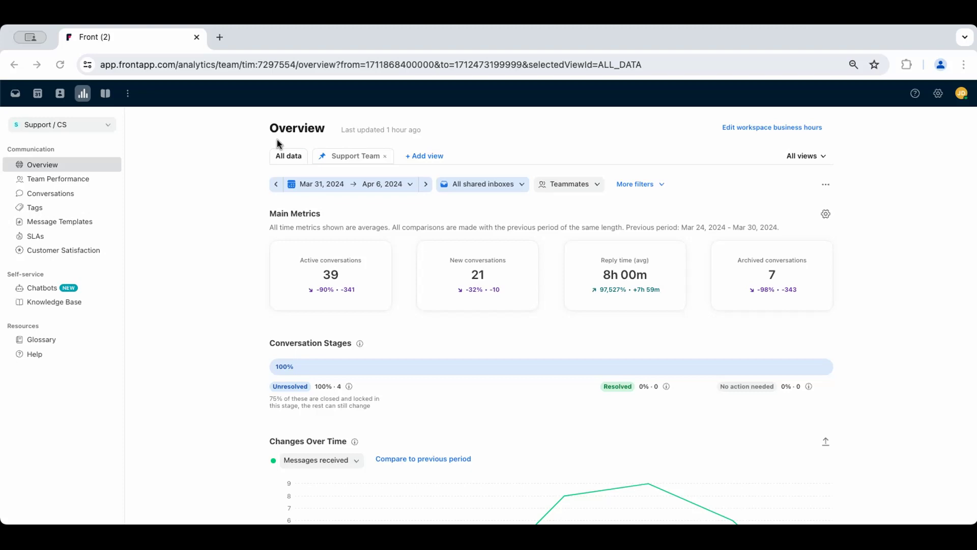
mouse_move(454, 152)
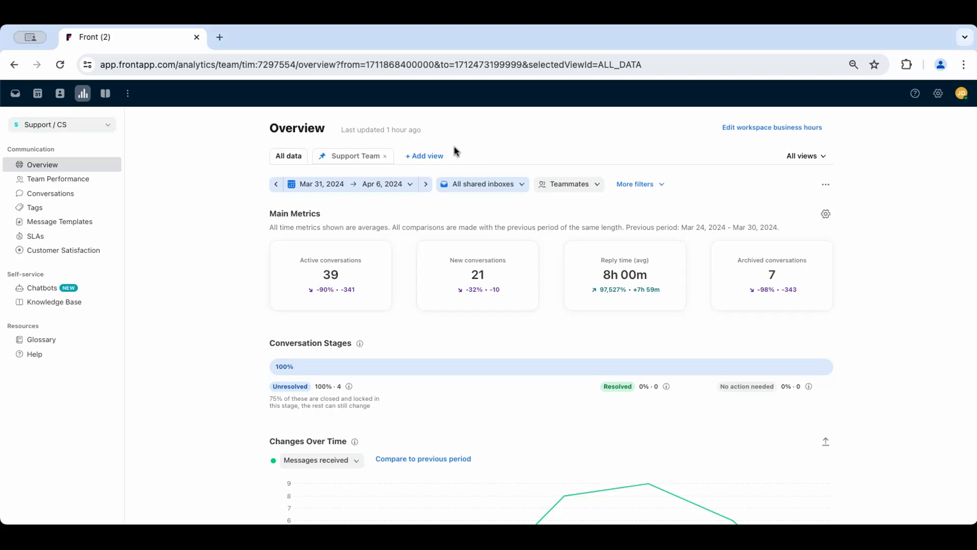
mouse_move(428, 158)
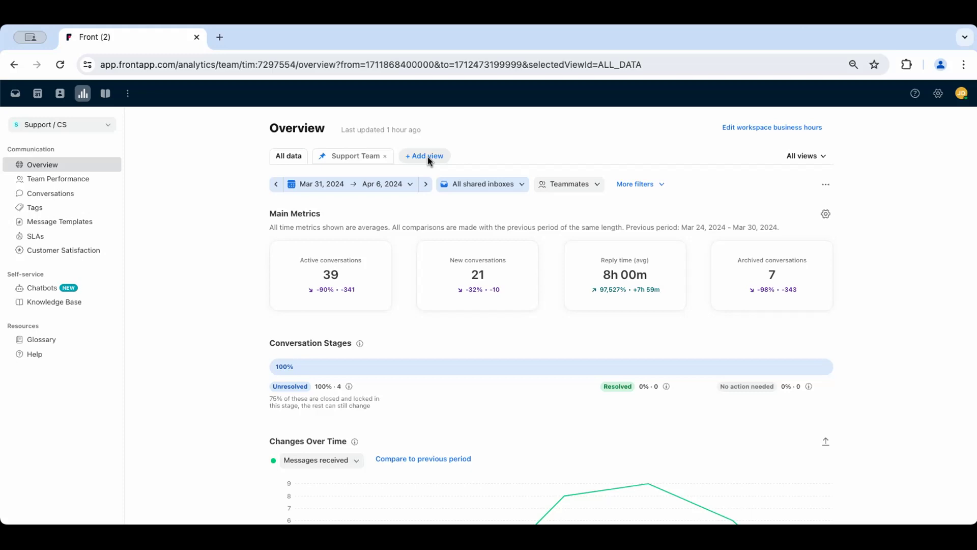
Switch the Overview report to the pinned Support Team view.
click(635, 184)
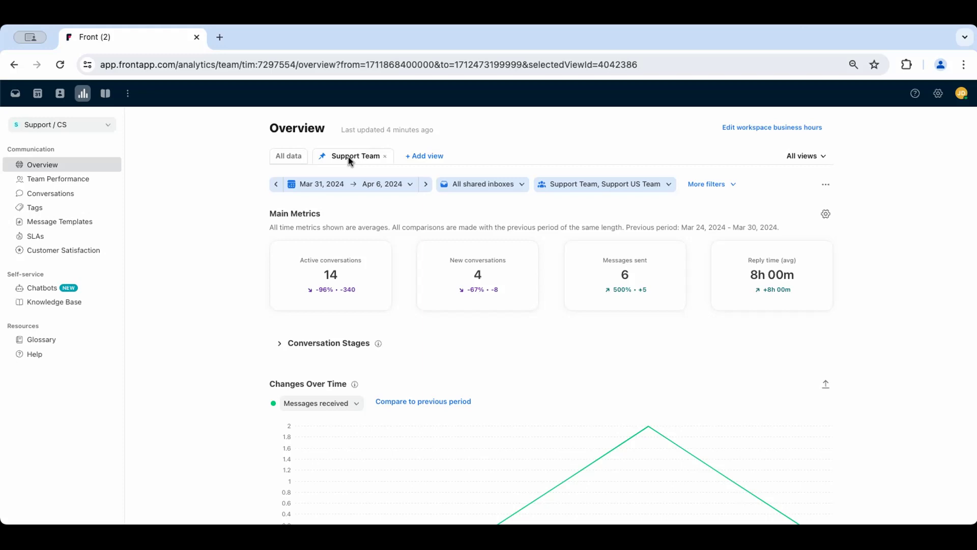
mouse_move(350, 163)
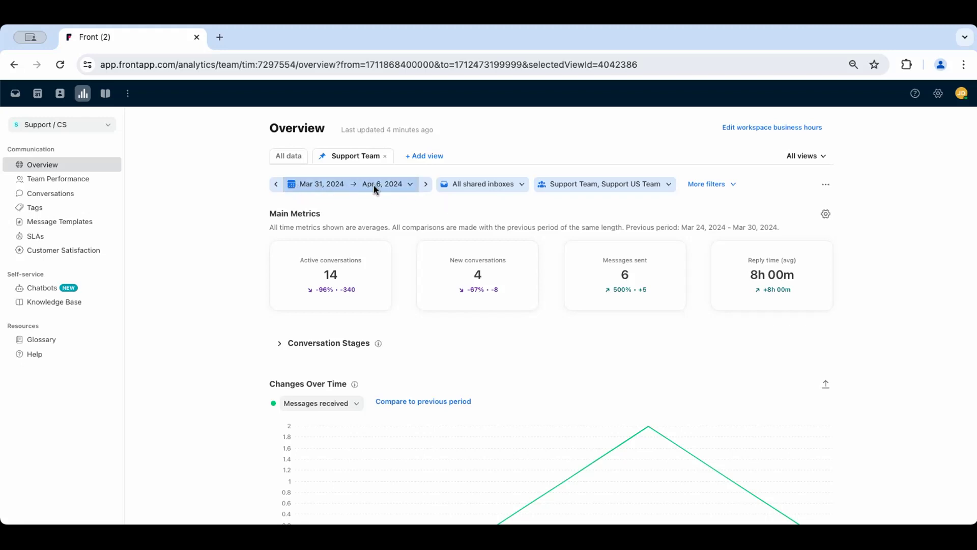
mouse_move(84, 164)
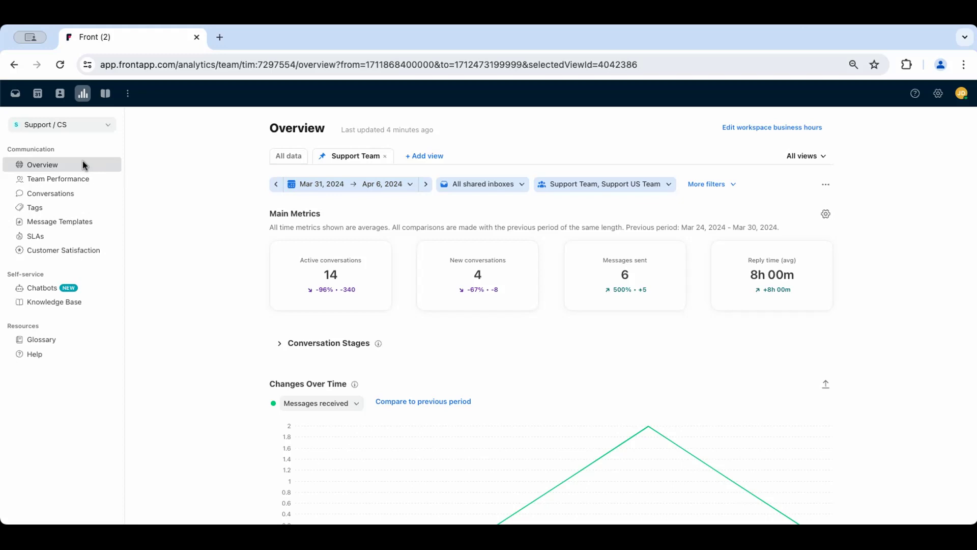
click(825, 214)
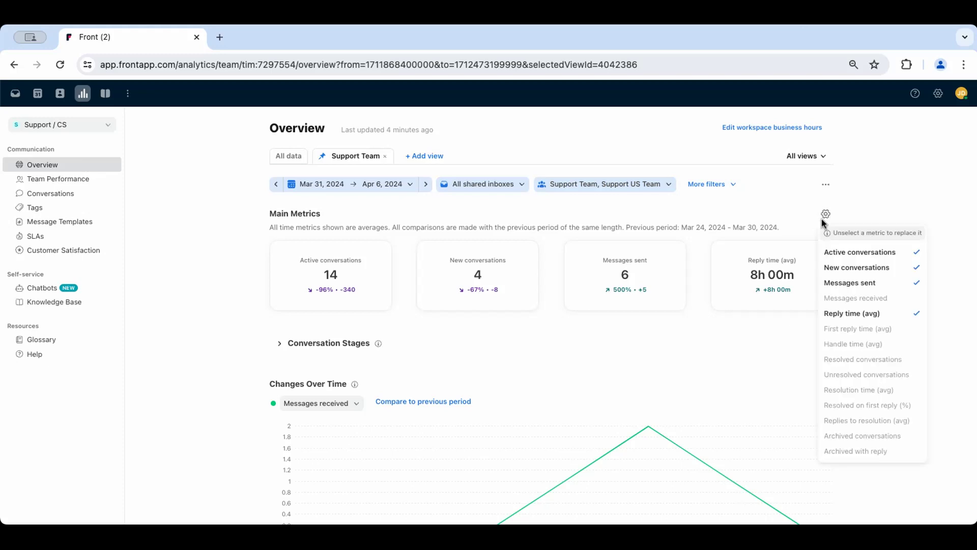
mouse_move(537, 318)
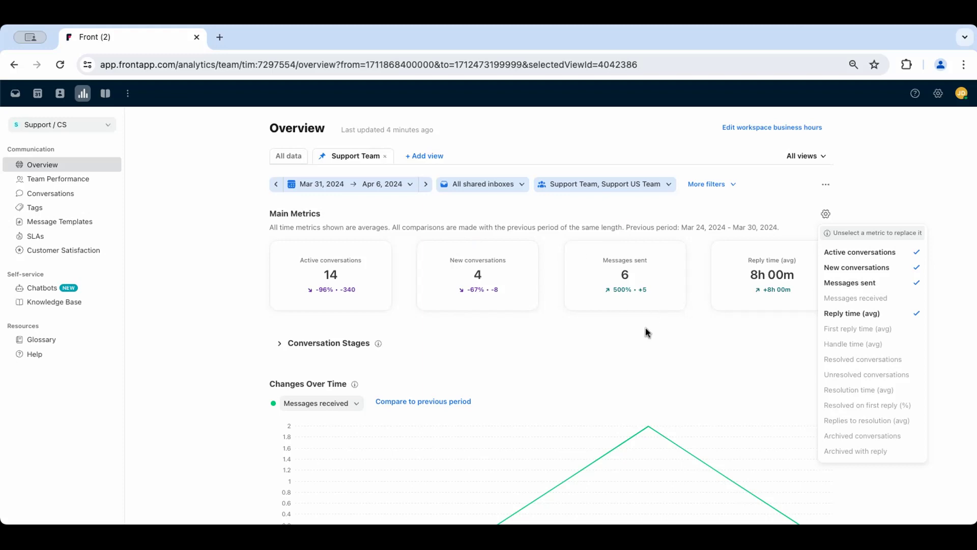
click(825, 213)
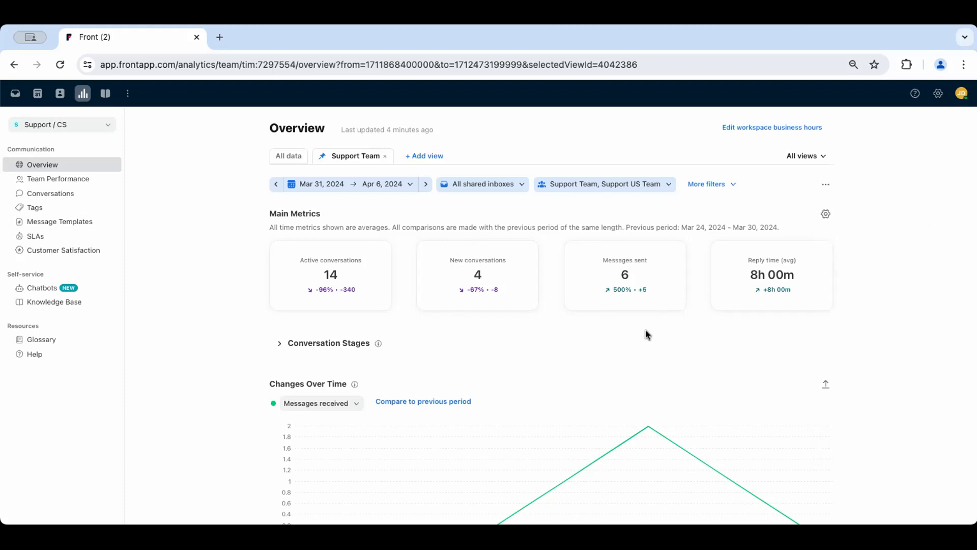
mouse_move(439, 360)
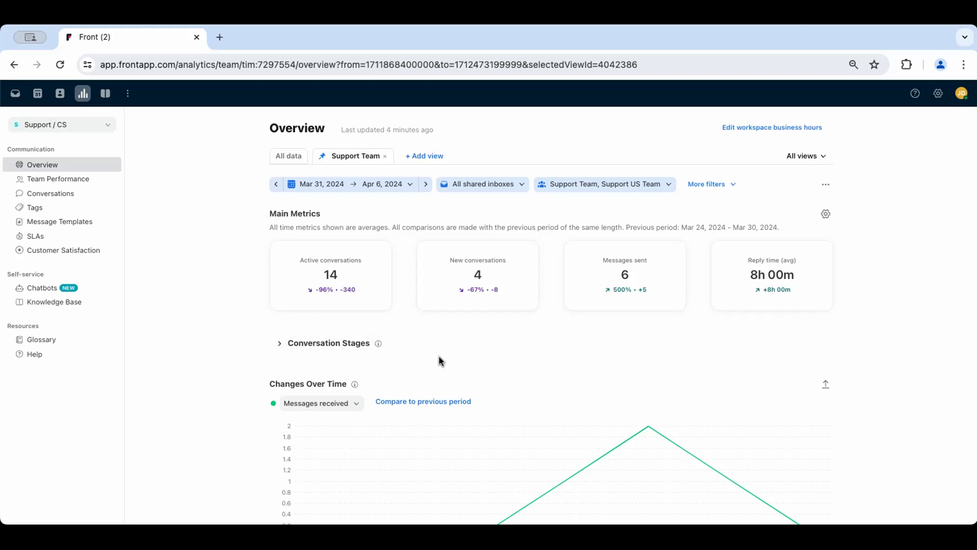
mouse_move(364, 382)
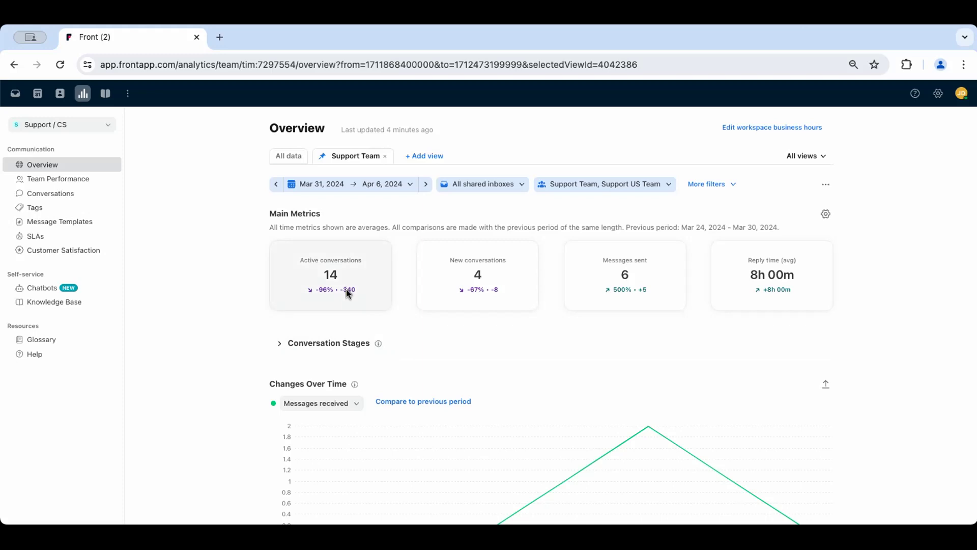
mouse_move(331, 274)
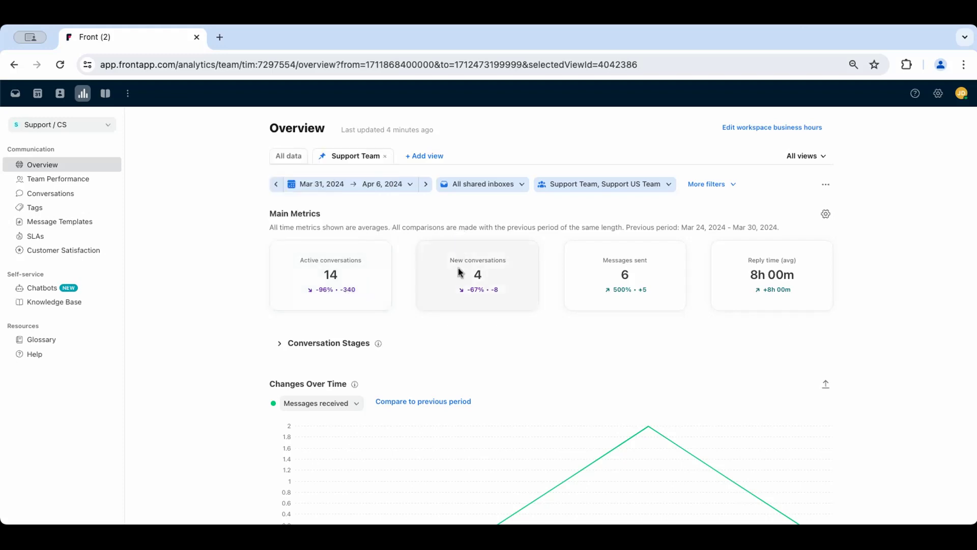
mouse_move(458, 272)
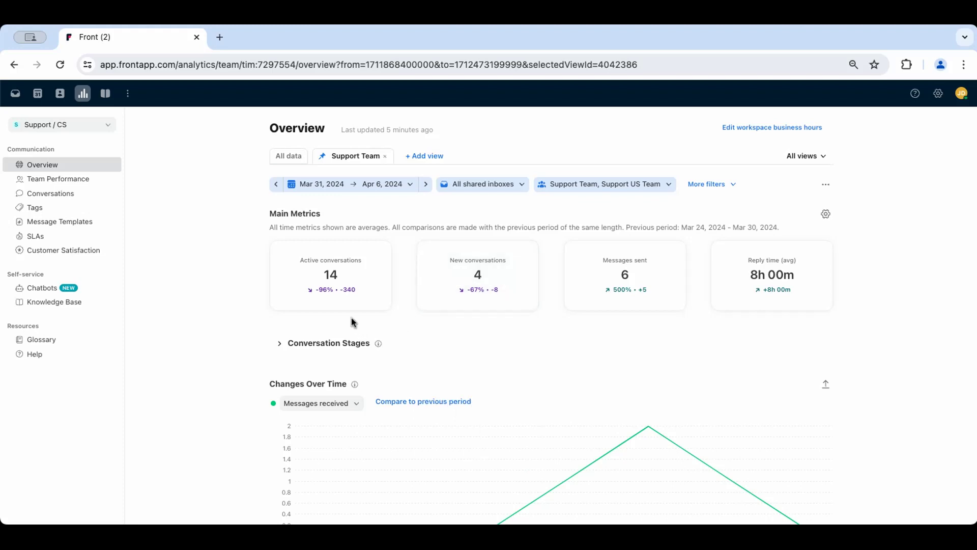
mouse_move(331, 274)
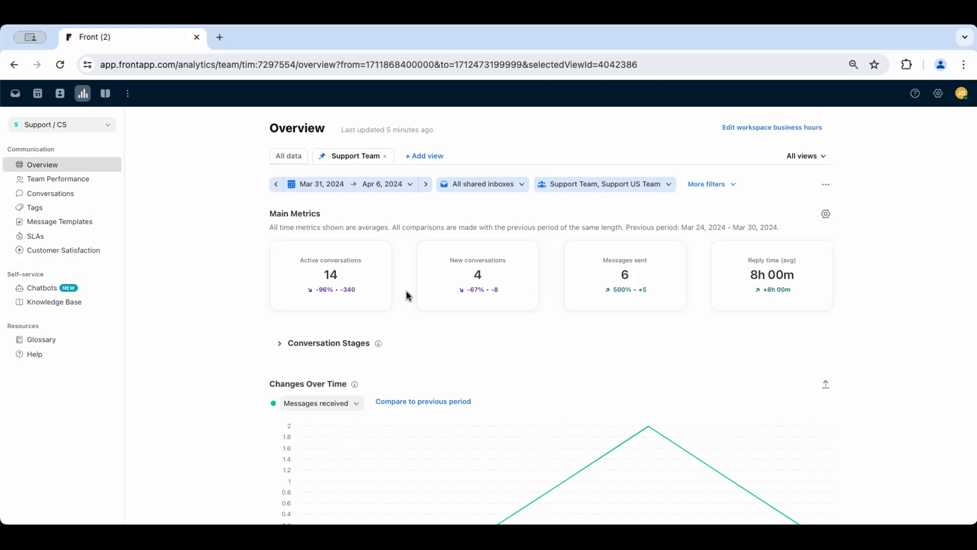
scroll(down, 3)
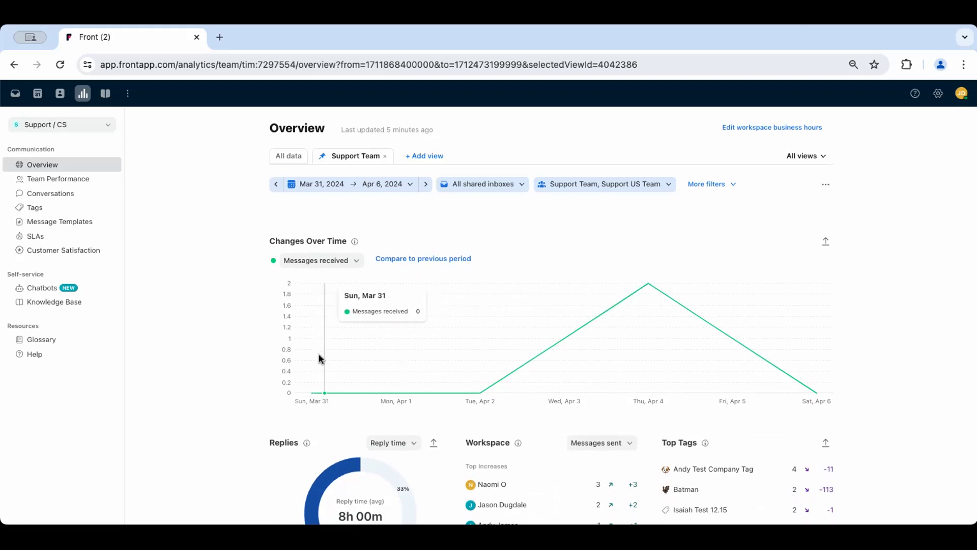
mouse_move(327, 381)
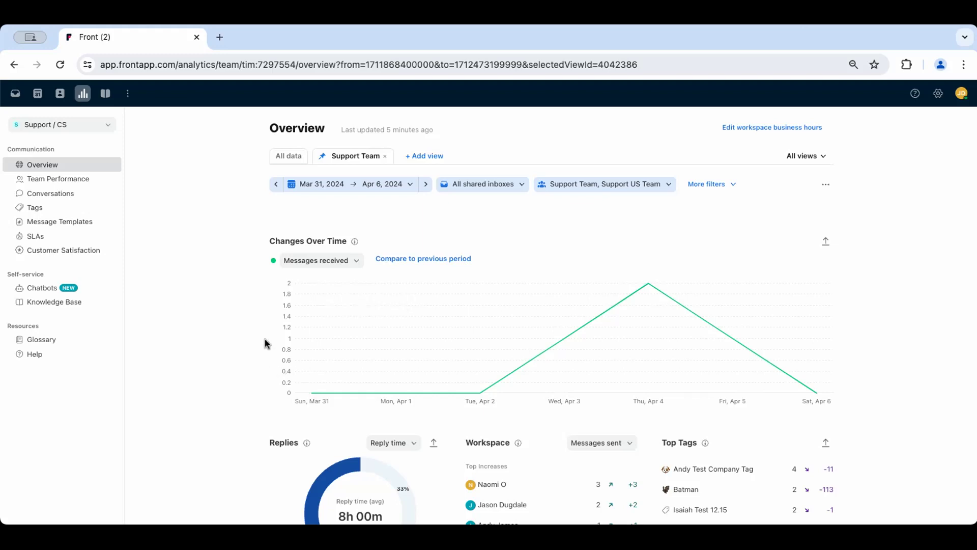
Change the Changes Over Time chart metric from Messages received to Messages sent.
click(320, 260)
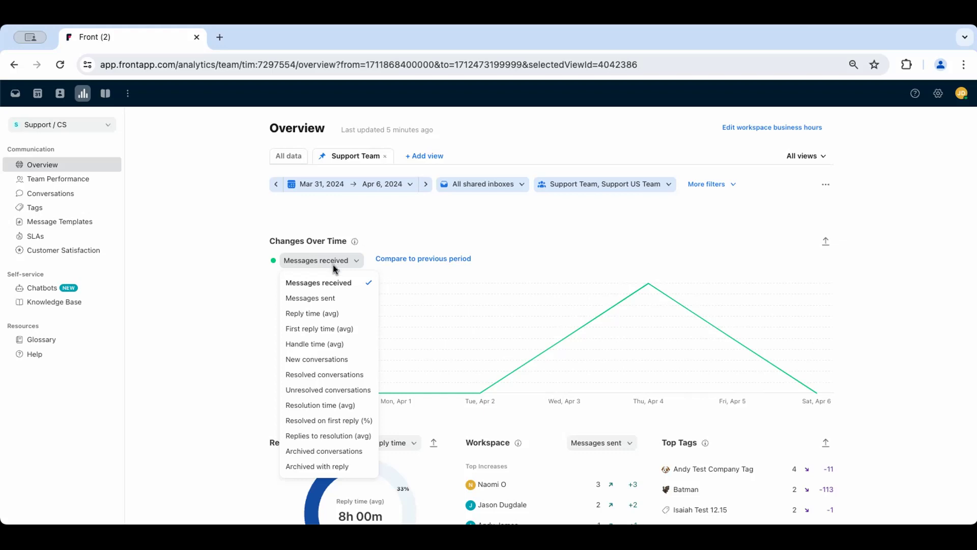
click(309, 297)
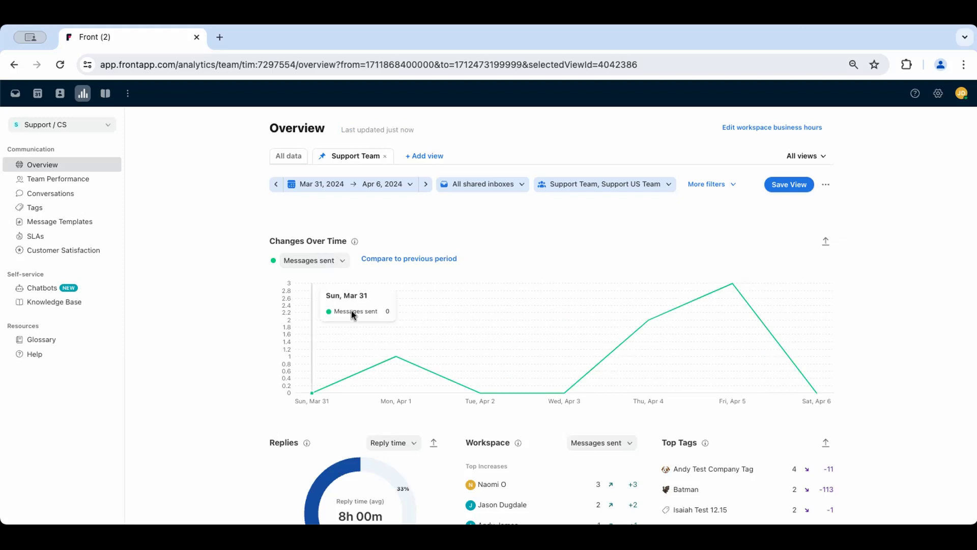
scroll(down, 3)
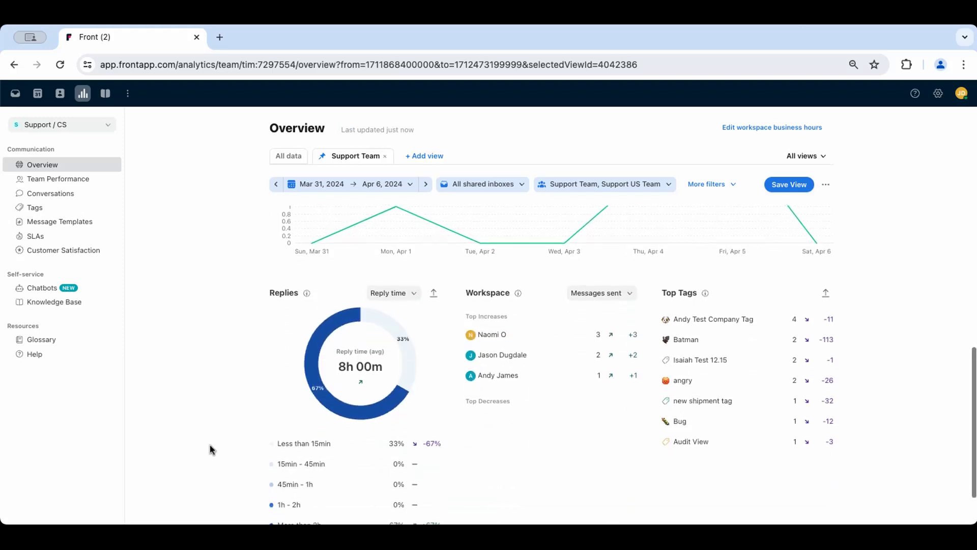
mouse_move(307, 308)
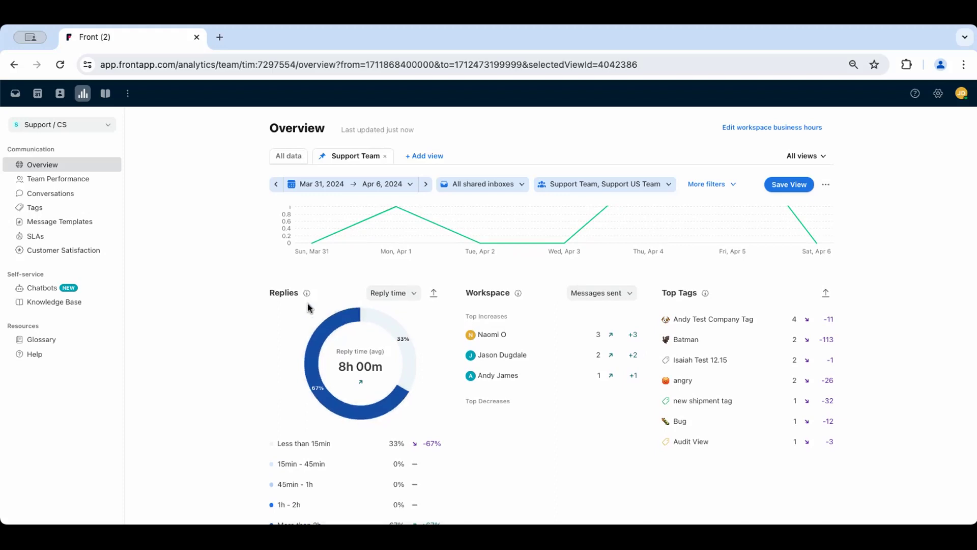
mouse_move(597, 404)
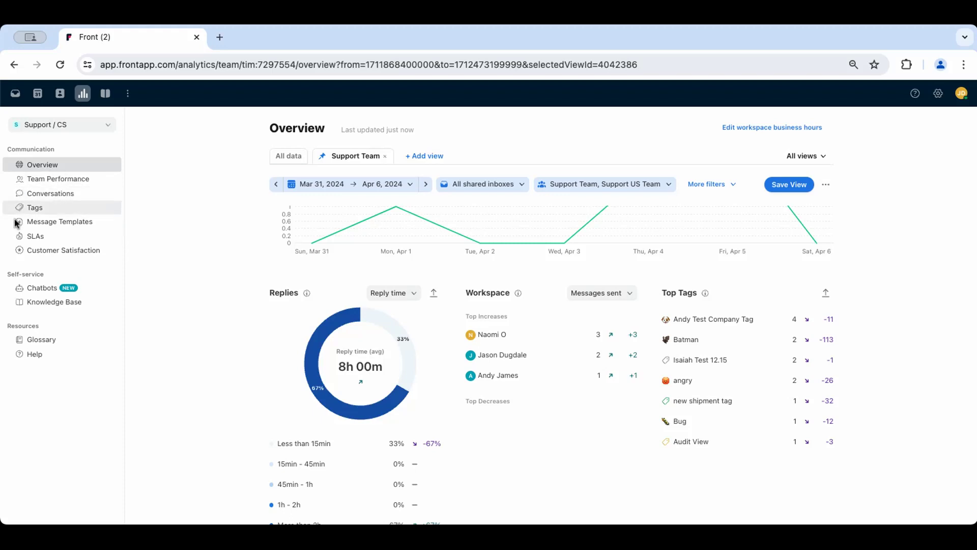
mouse_move(42, 287)
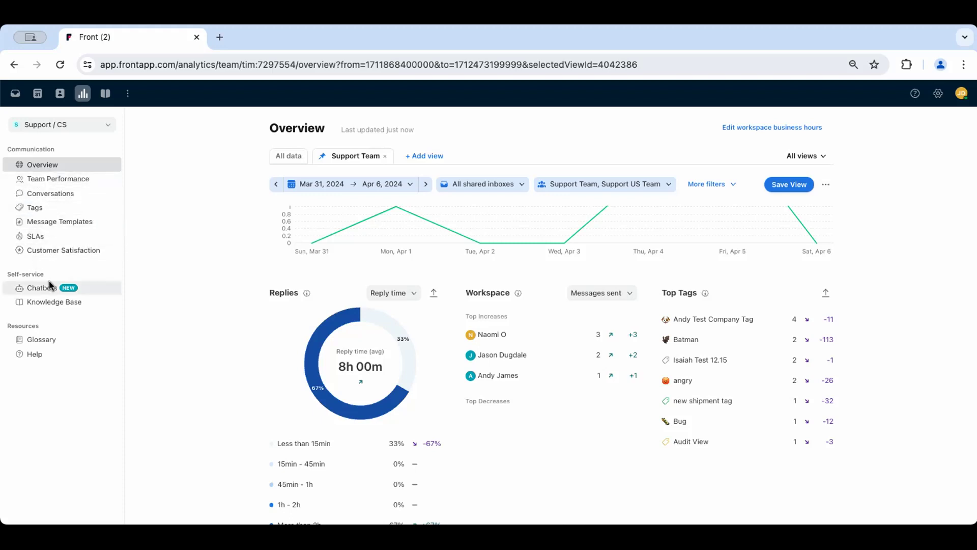
mouse_move(63, 250)
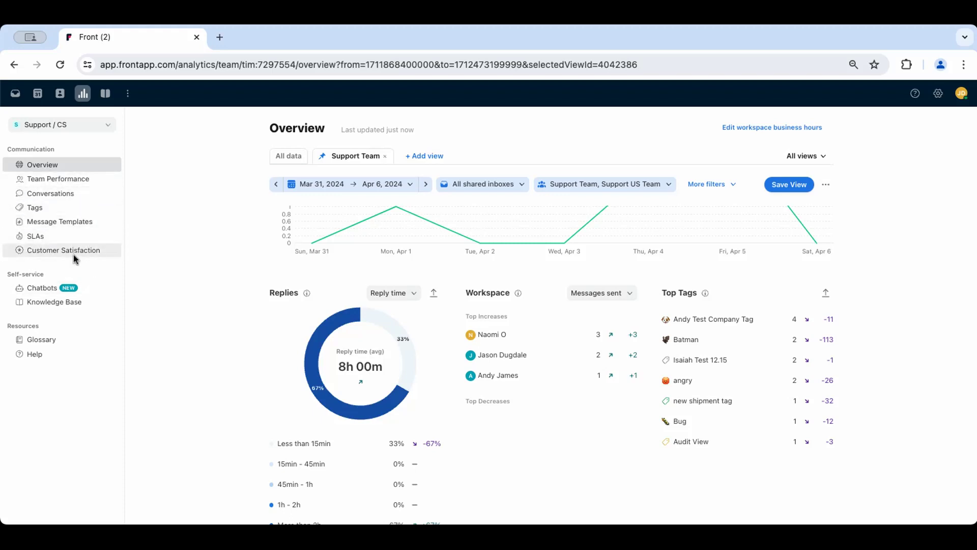